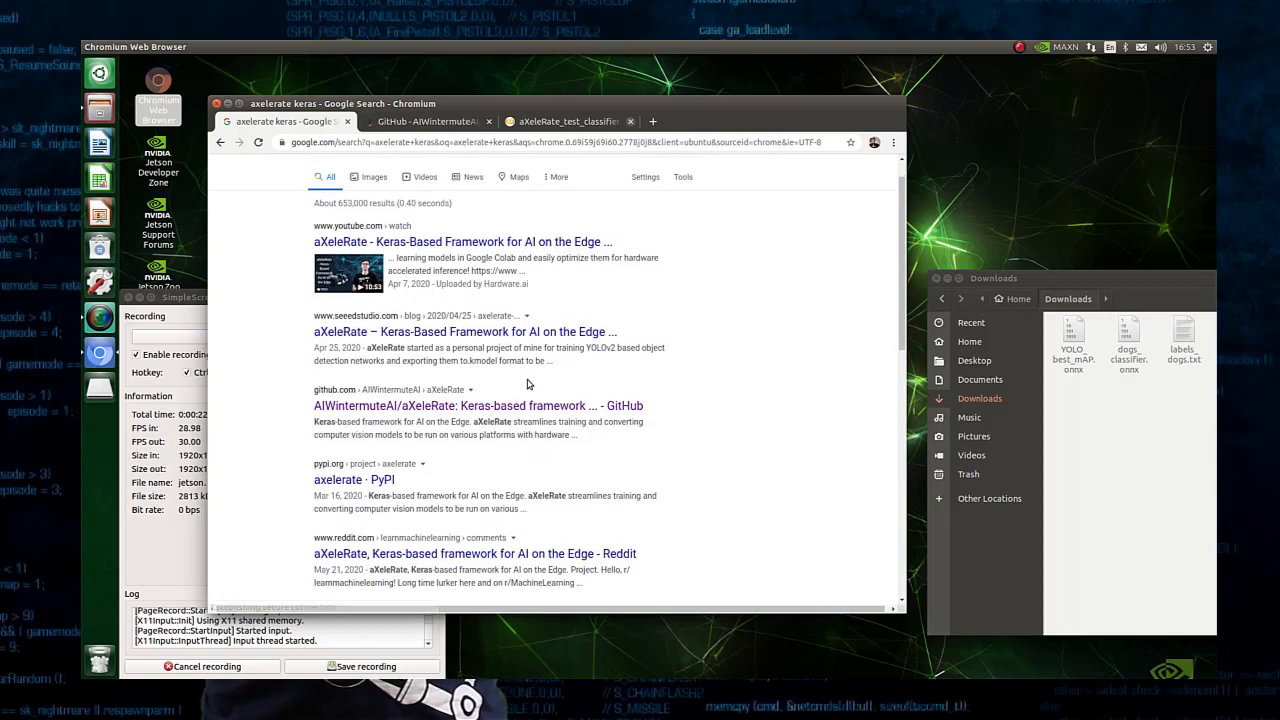
# Scroll the aXeleRate GitHub README down to its table of example Colab notebooks.
pyautogui.scroll(-3)
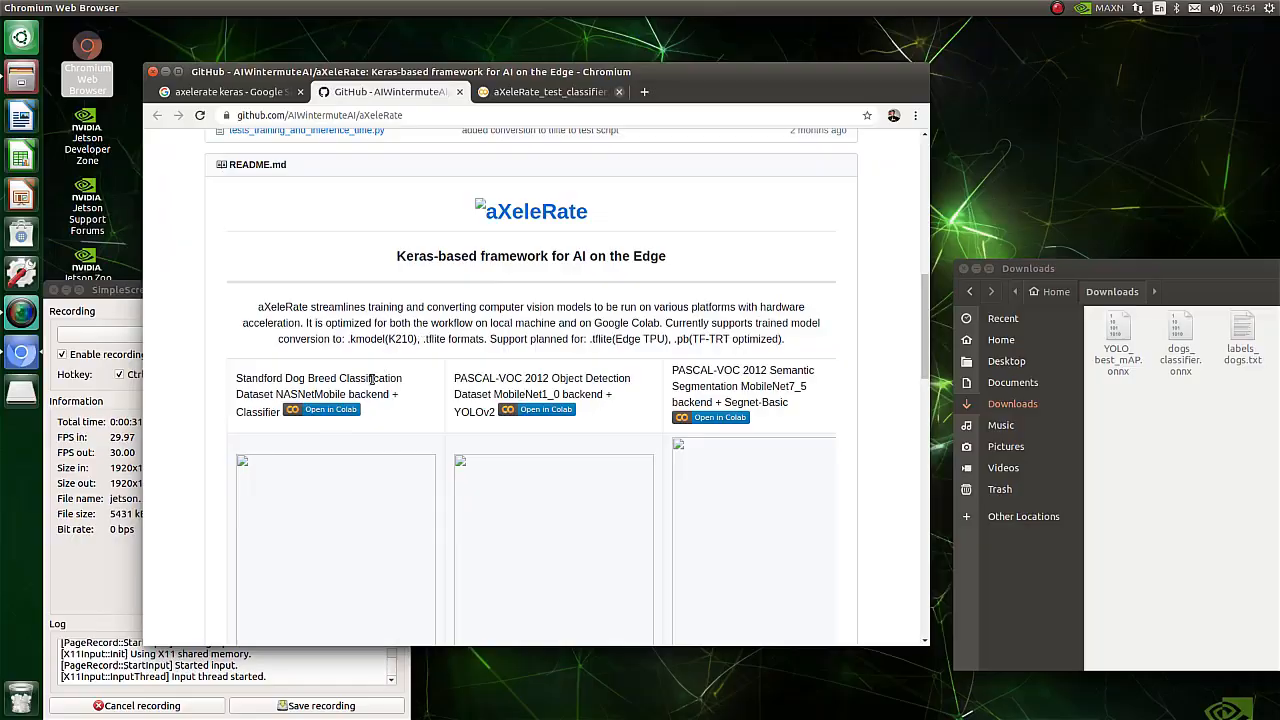
# Review the dog classifier notebook in Colab, then open labels_dogs.txt from Downloads.
pyautogui.click(556, 91)
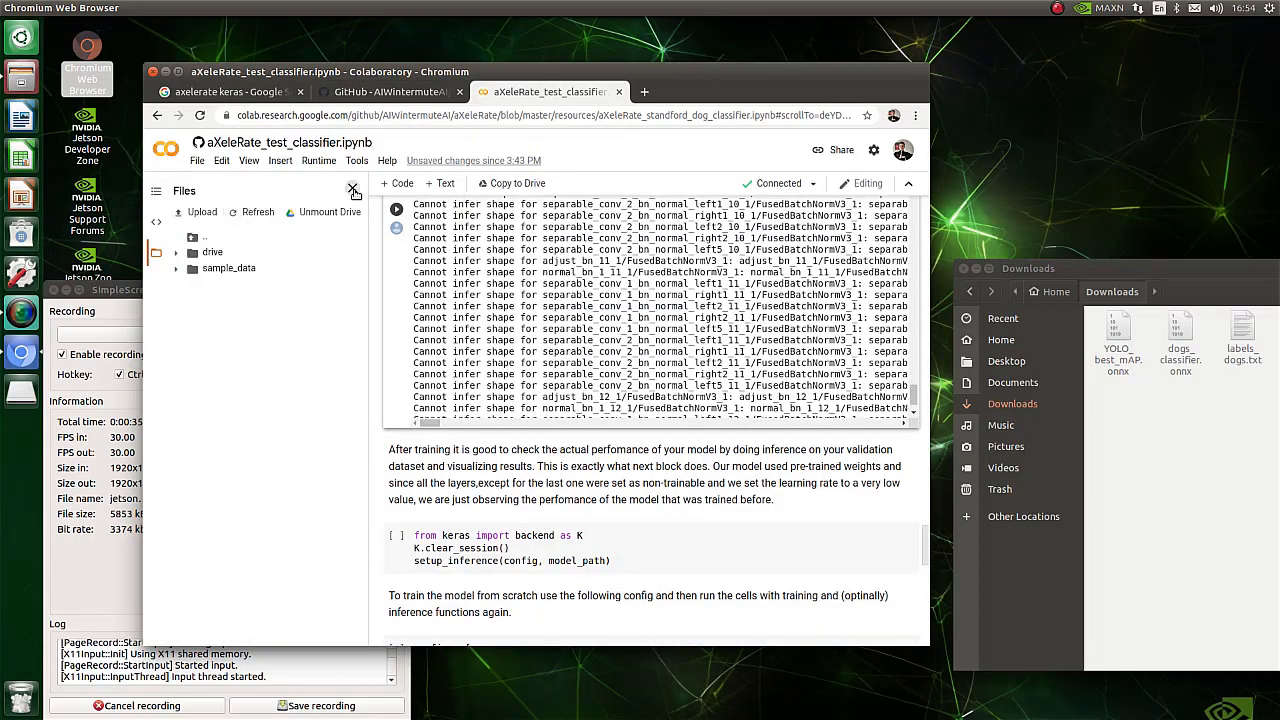
pyautogui.click(353, 189)
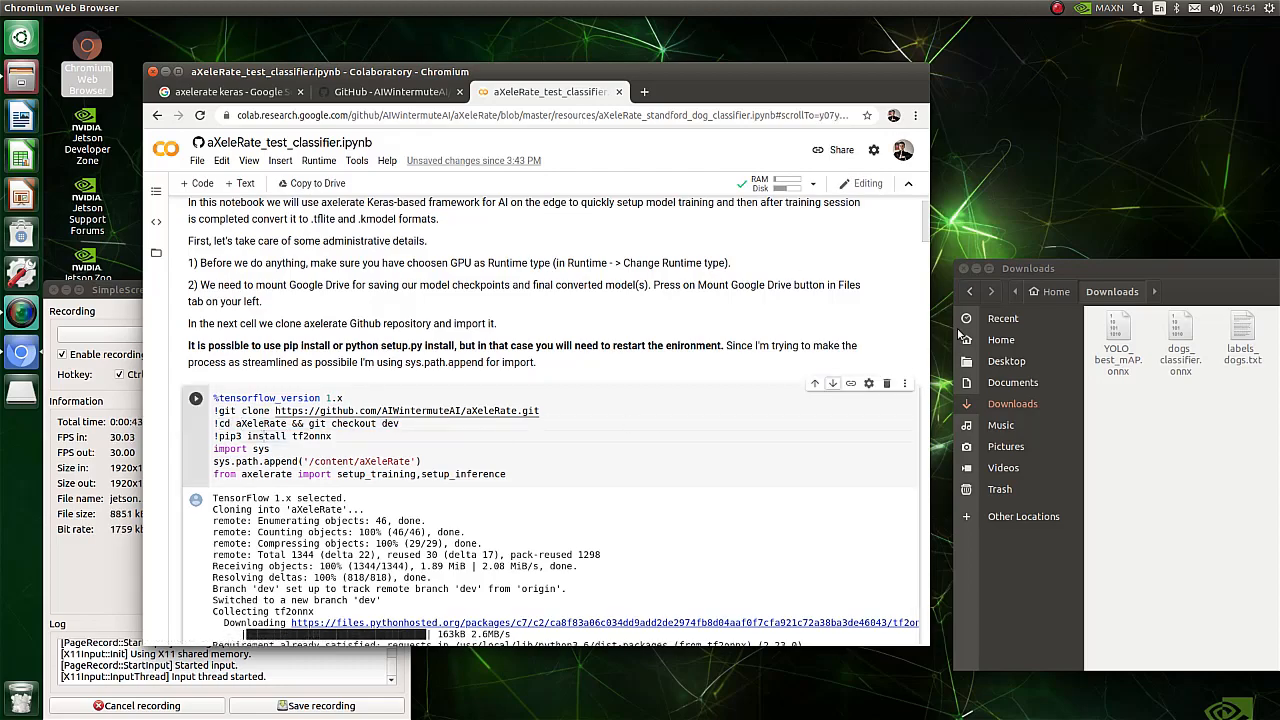
pyautogui.scroll(-3)
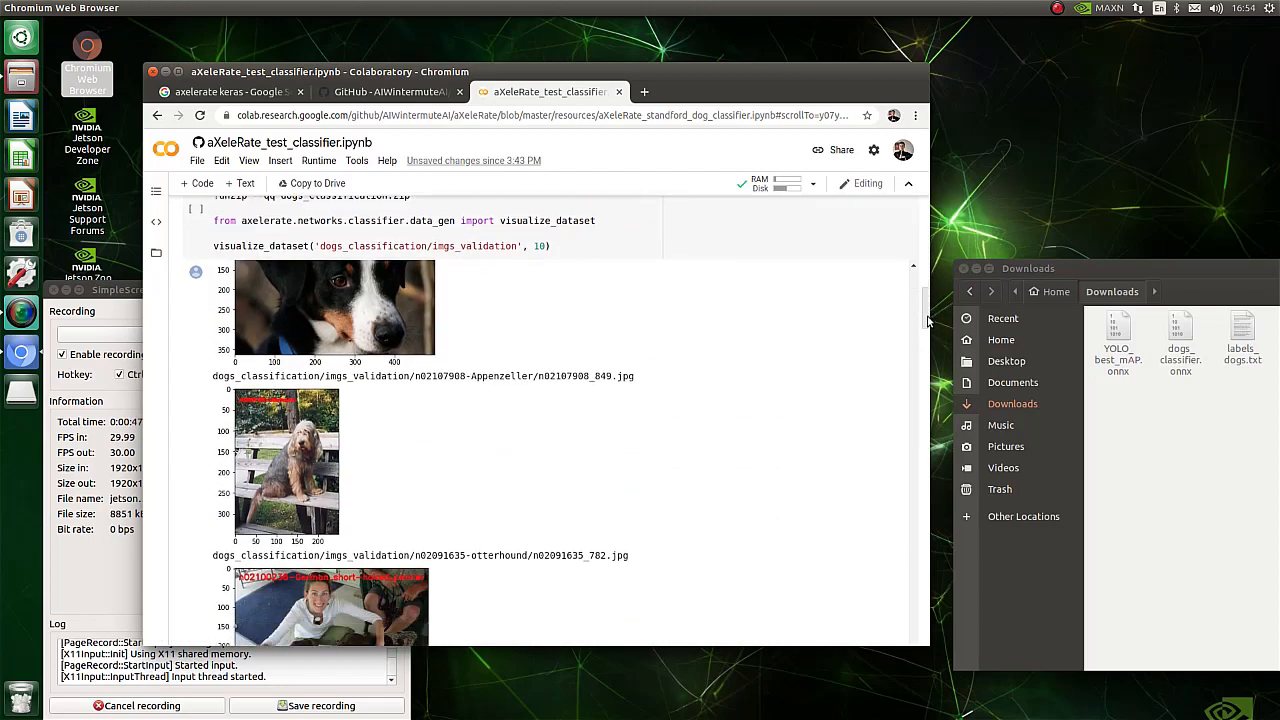
pyautogui.scroll(-3)
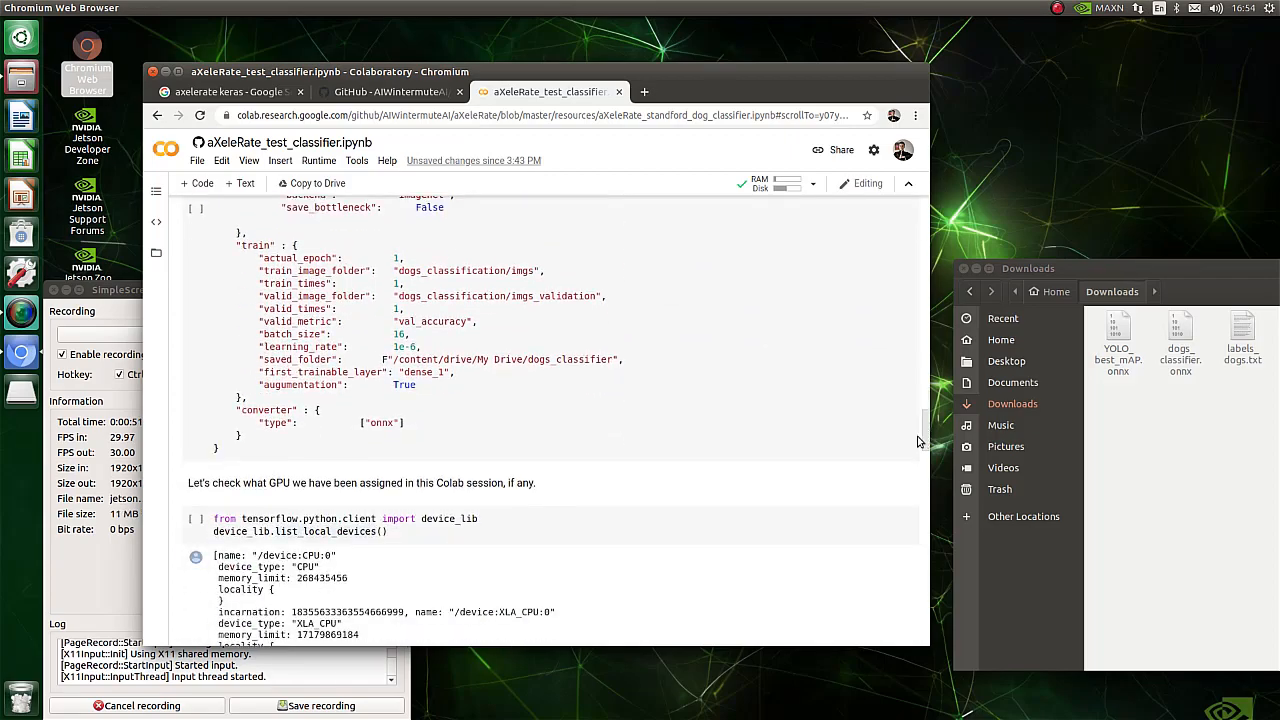
pyautogui.scroll(-3)
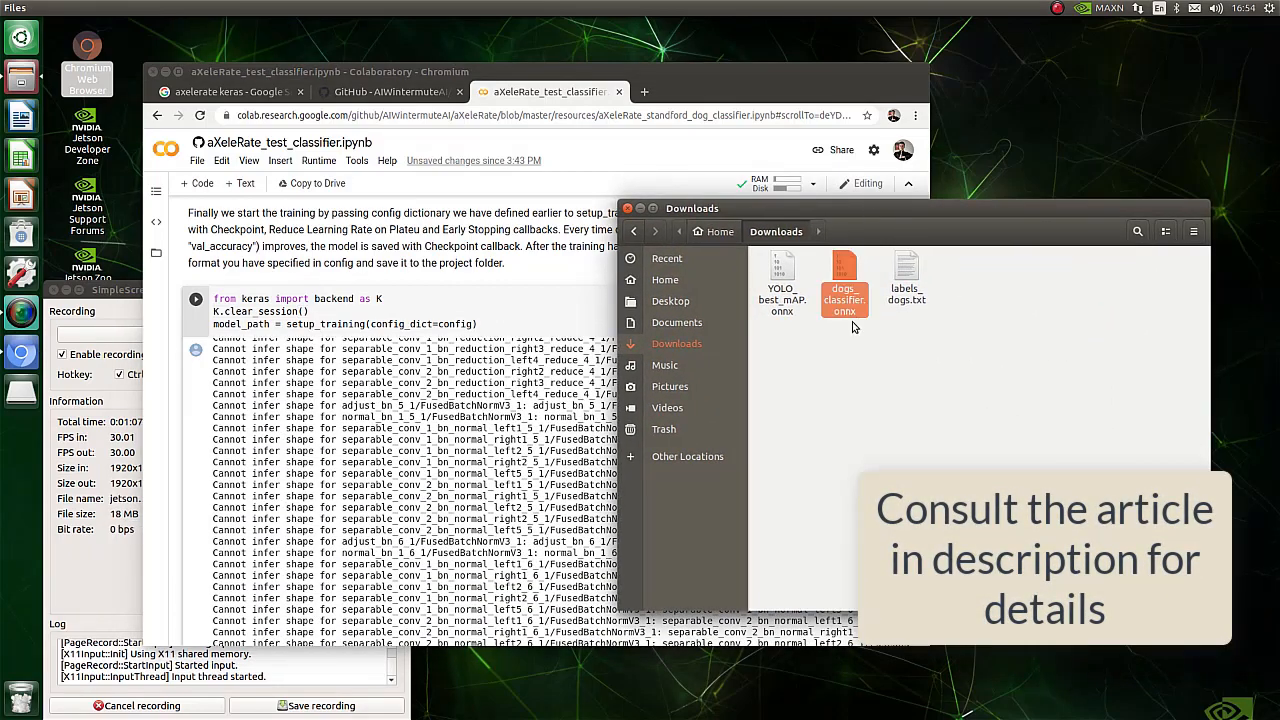
pyautogui.doubleClick(906, 270)
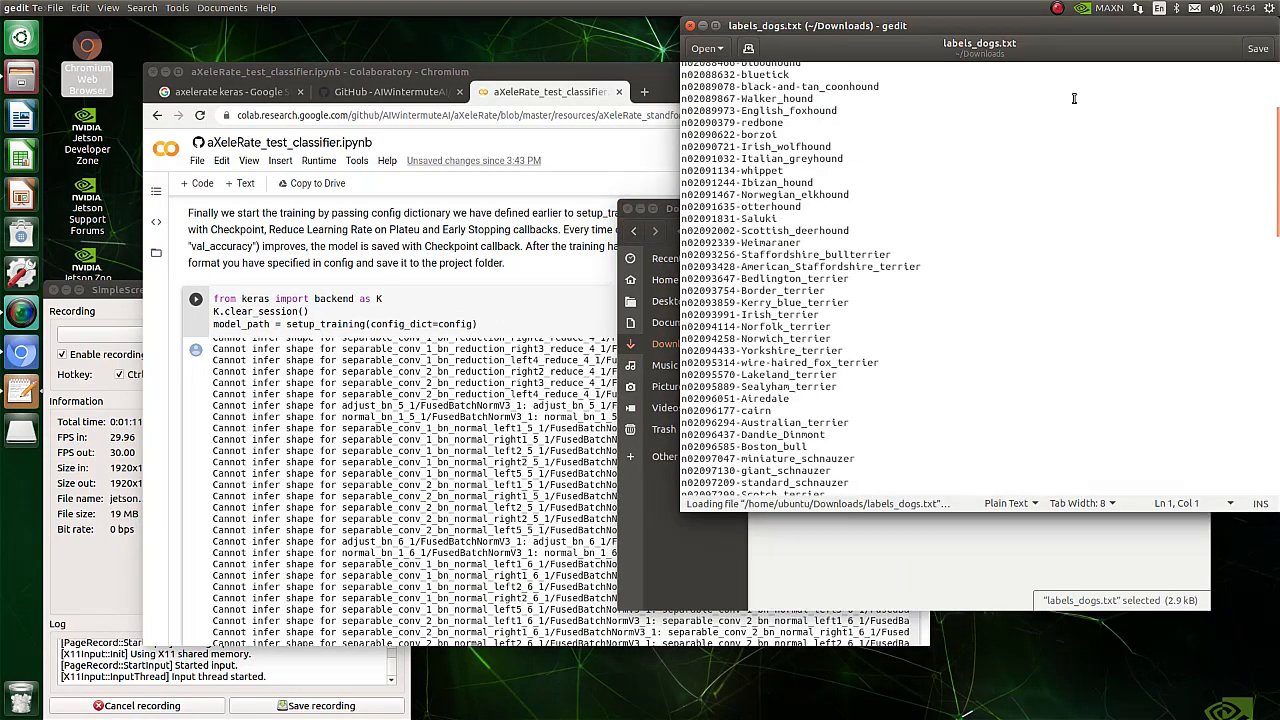